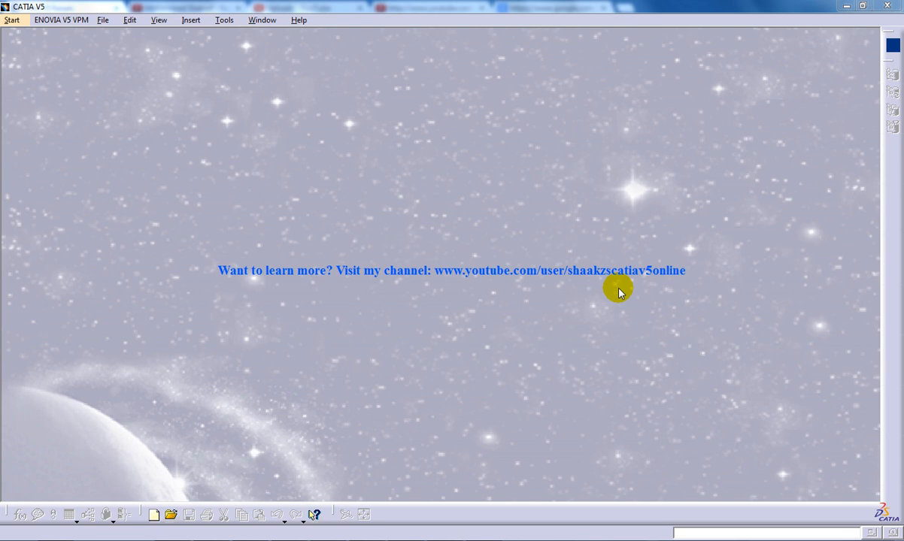
{"action": "mouse_move", "coordinate": [553, 254]}
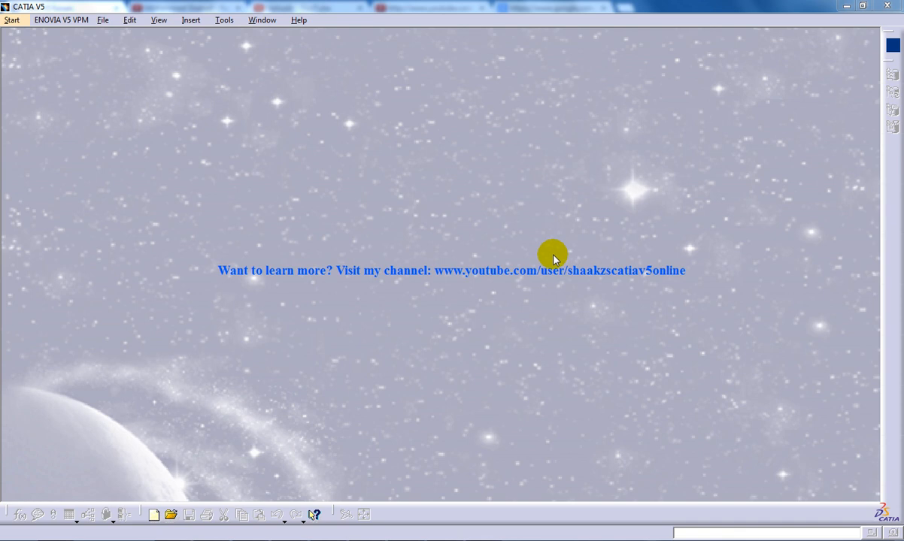
{"action": "mouse_move", "coordinate": [162, 137]}
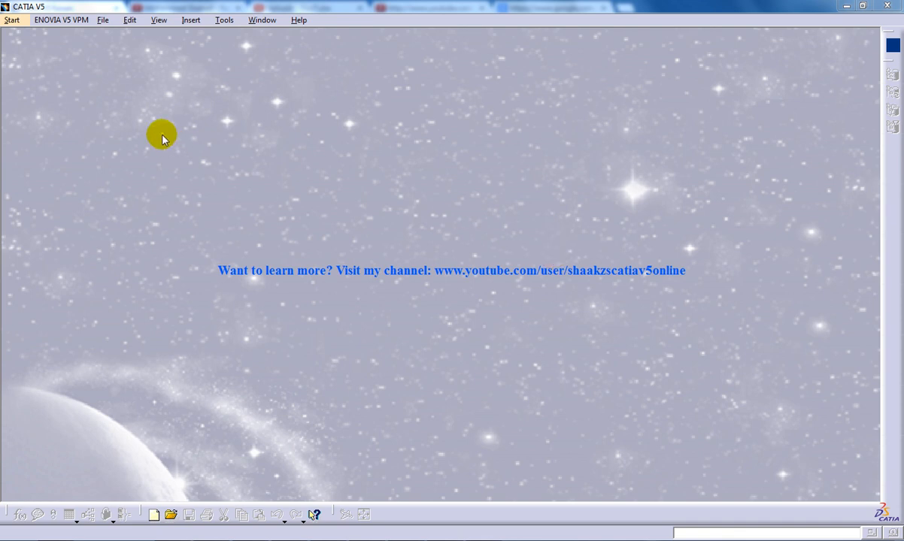
- Open the Start menu's list of Mechanical Design workbenches
{"action": "left_click", "coordinate": [12, 19]}
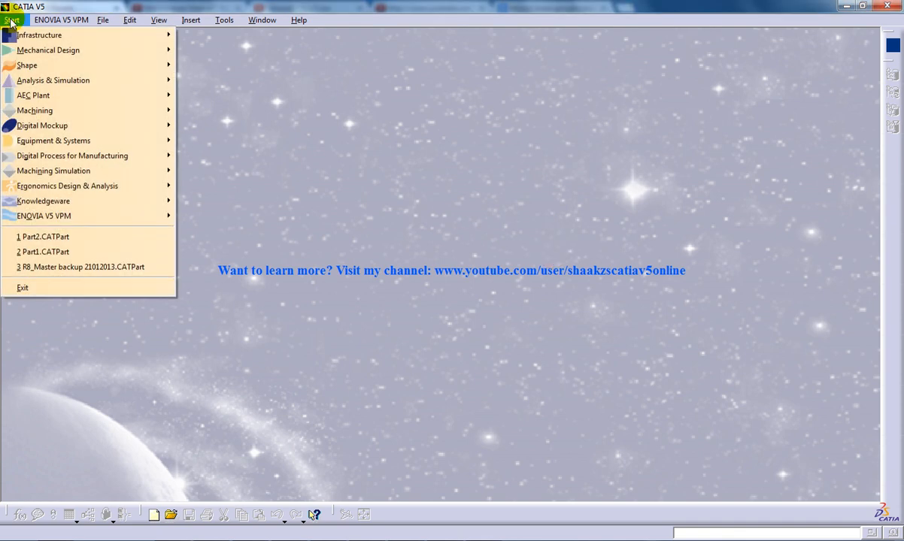
{"action": "mouse_move", "coordinate": [48, 50]}
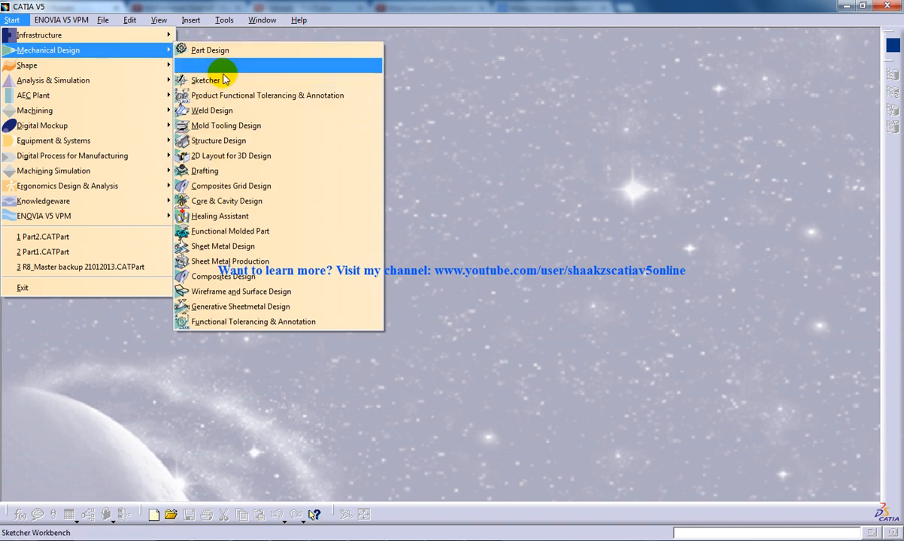
- Start a new Assembly Design document, Product1
{"action": "left_click", "coordinate": [209, 50]}
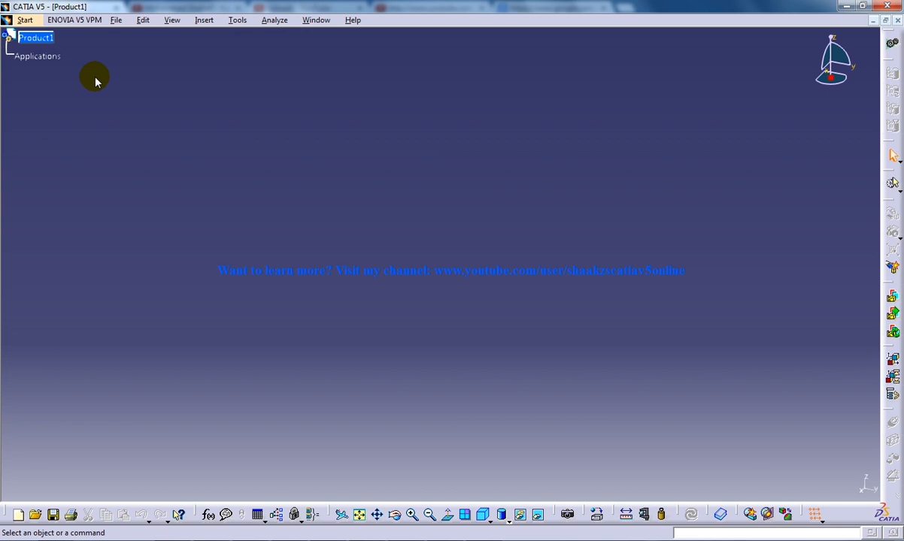
{"action": "mouse_move", "coordinate": [348, 272]}
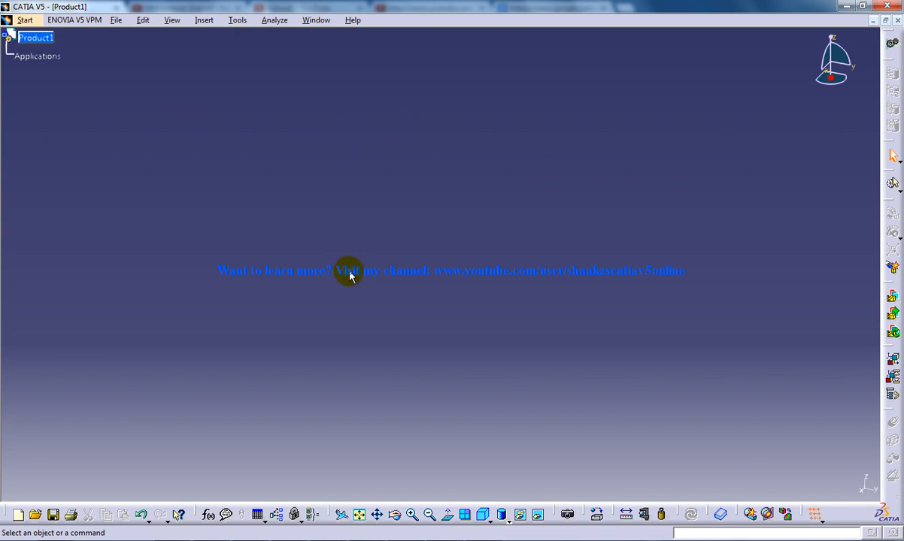
{"action": "mouse_move", "coordinate": [417, 319]}
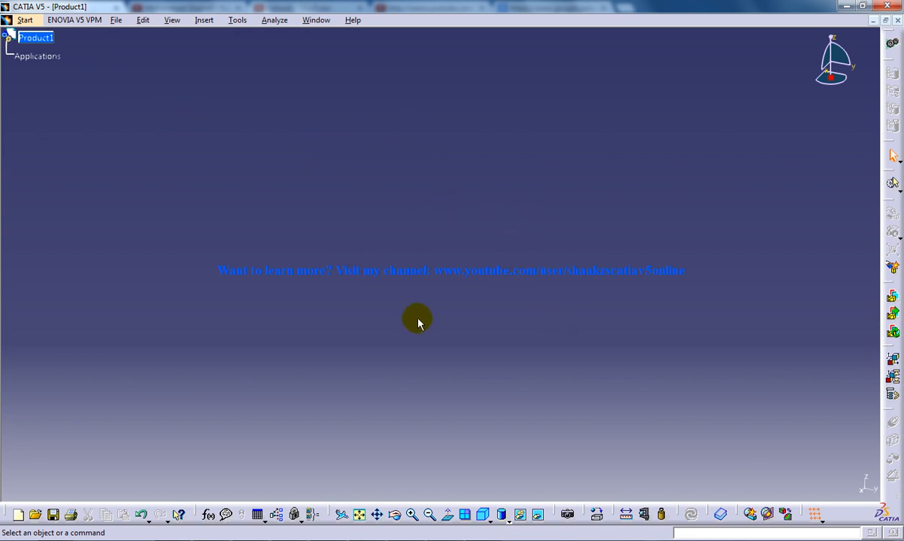
{"action": "mouse_move", "coordinate": [208, 72]}
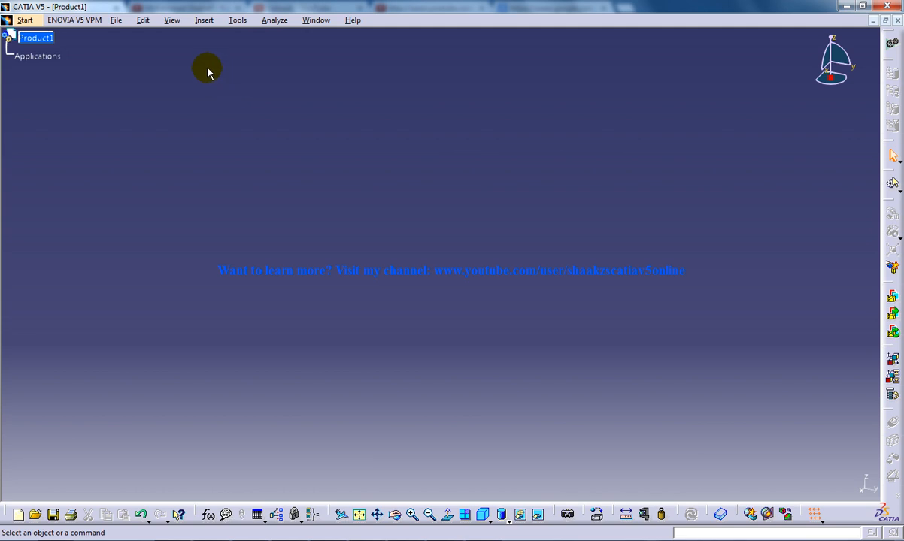
{"action": "mouse_move", "coordinate": [201, 79]}
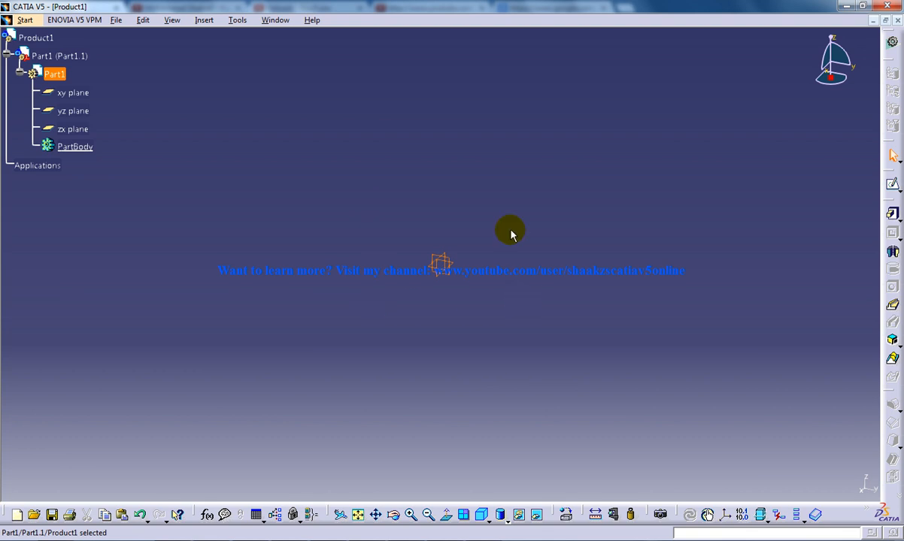
{"action": "mouse_move", "coordinate": [866, 189]}
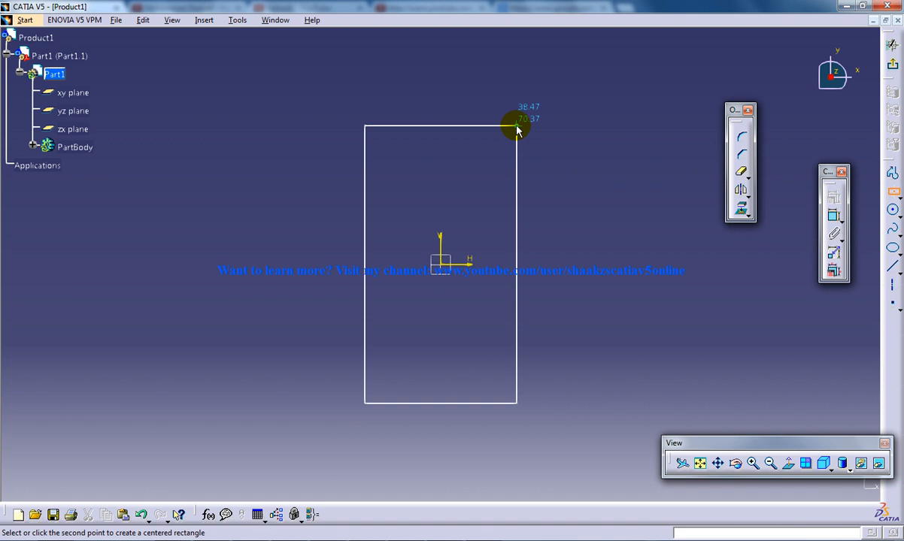
- Finish the centred rectangle and confirm its 50 by 100 mm dimensions
{"action": "left_click", "coordinate": [516, 128]}
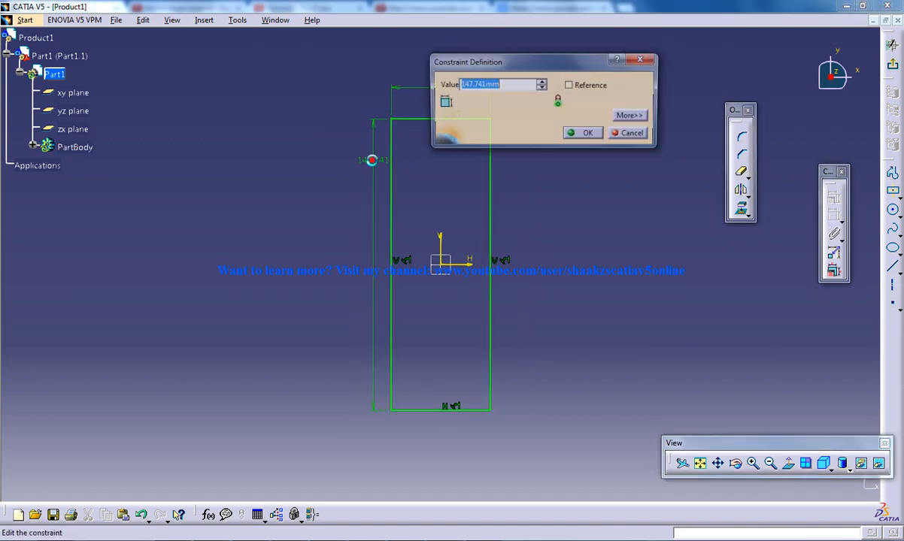
{"action": "left_click", "coordinate": [587, 132]}
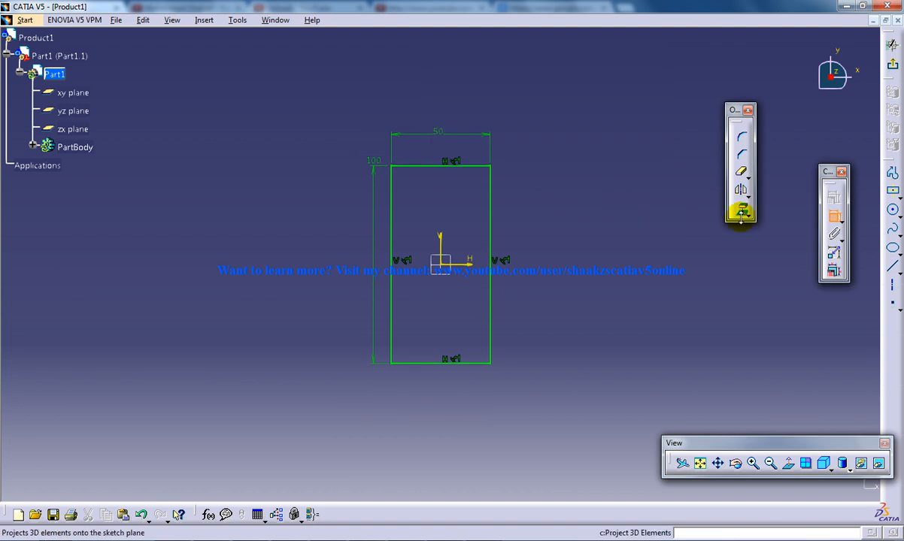
- Draw a circle near the rectangle's top and set its diameter to 20 mm
{"action": "left_click", "coordinate": [739, 208]}
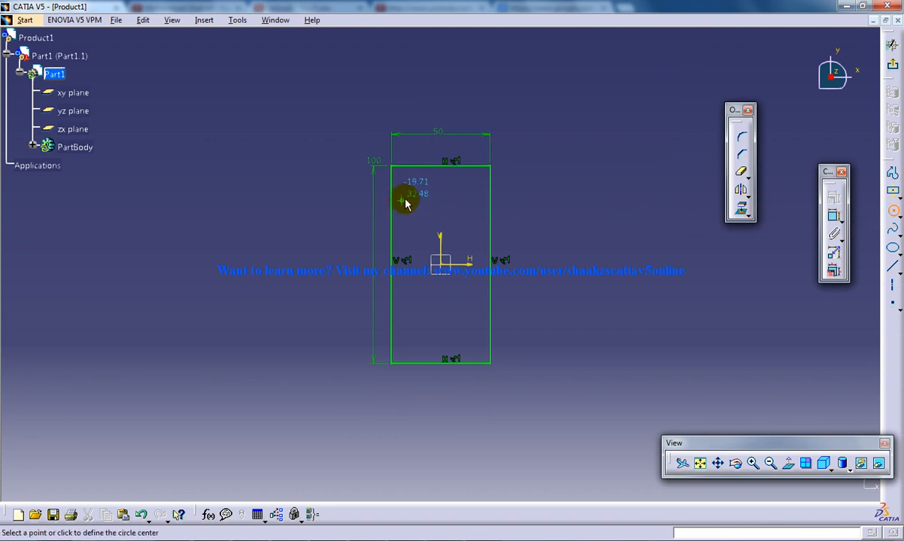
{"action": "mouse_move", "coordinate": [435, 201]}
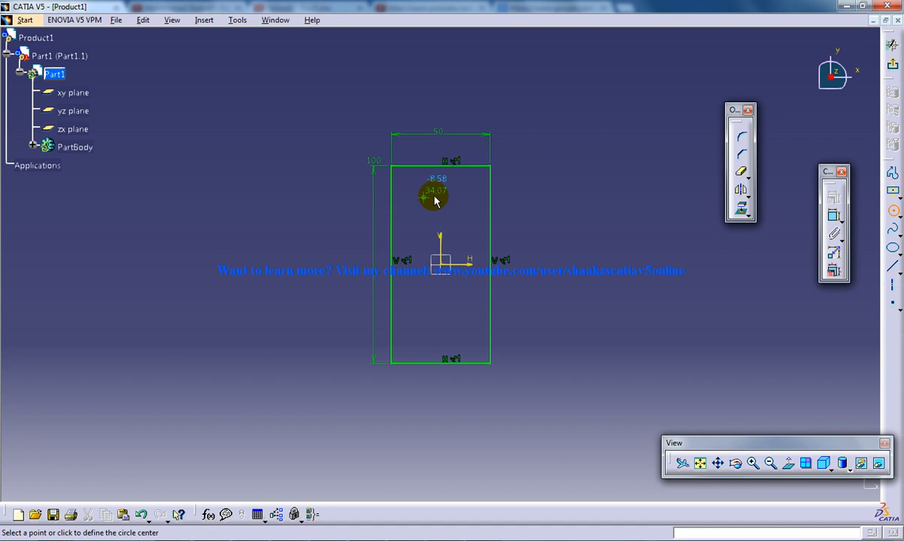
{"action": "left_click", "coordinate": [433, 194]}
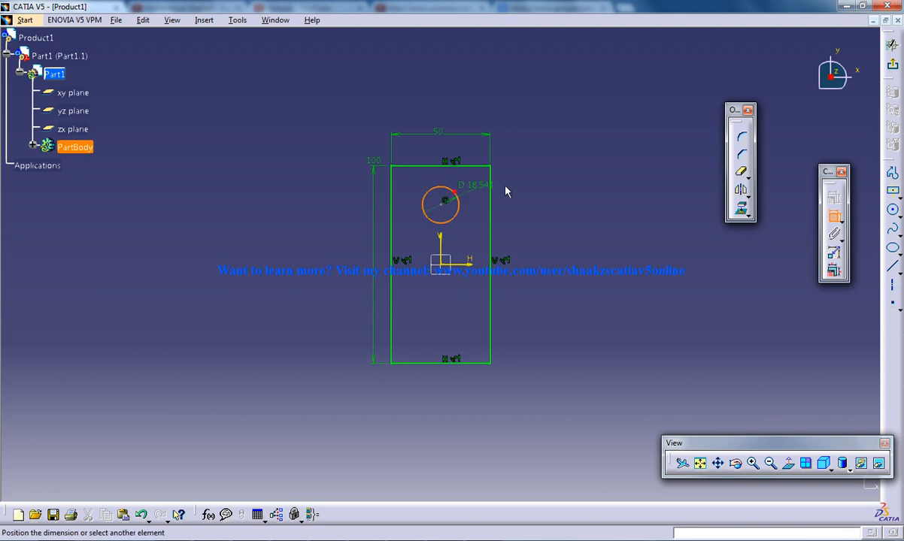
{"action": "double_click", "coordinate": [474, 185]}
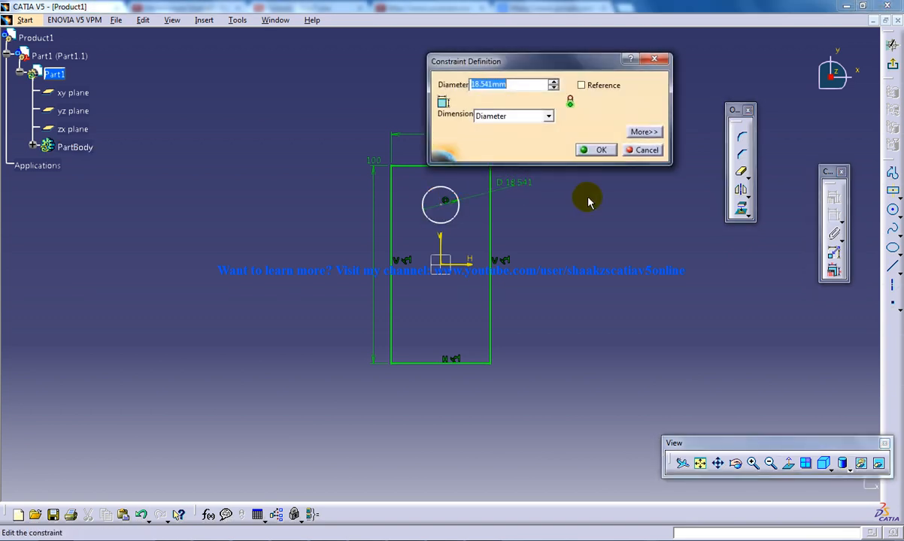
{"action": "left_click", "coordinate": [601, 150]}
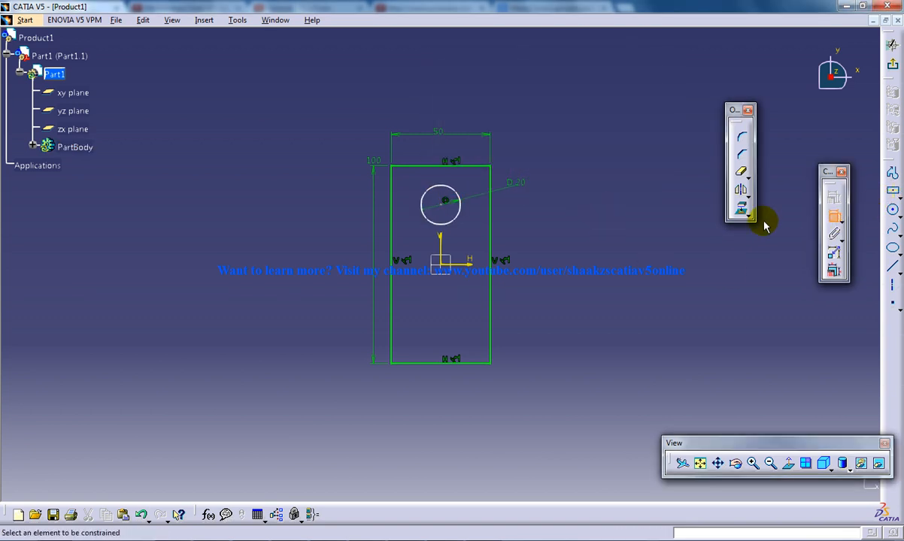
- Dimension the circle centre's offset from the rectangle edge
{"action": "left_click", "coordinate": [442, 209]}
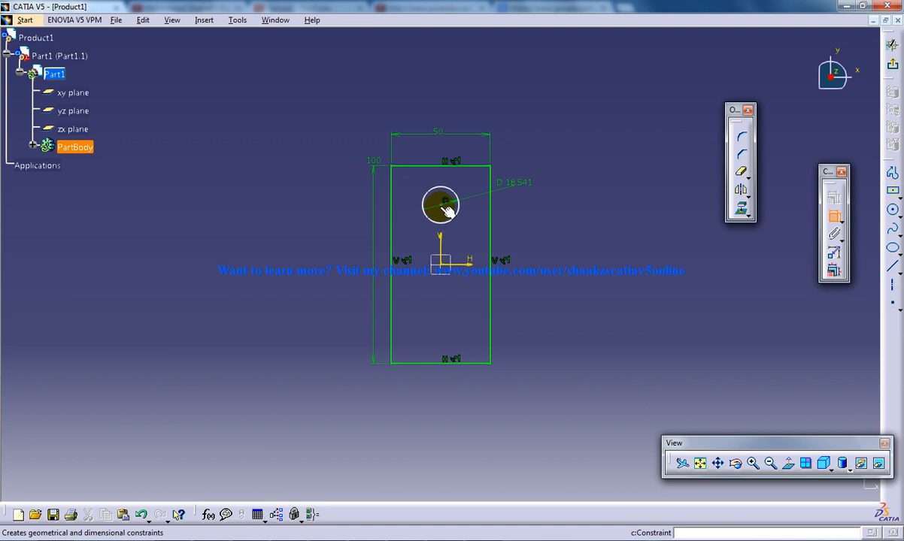
{"action": "left_click", "coordinate": [443, 203]}
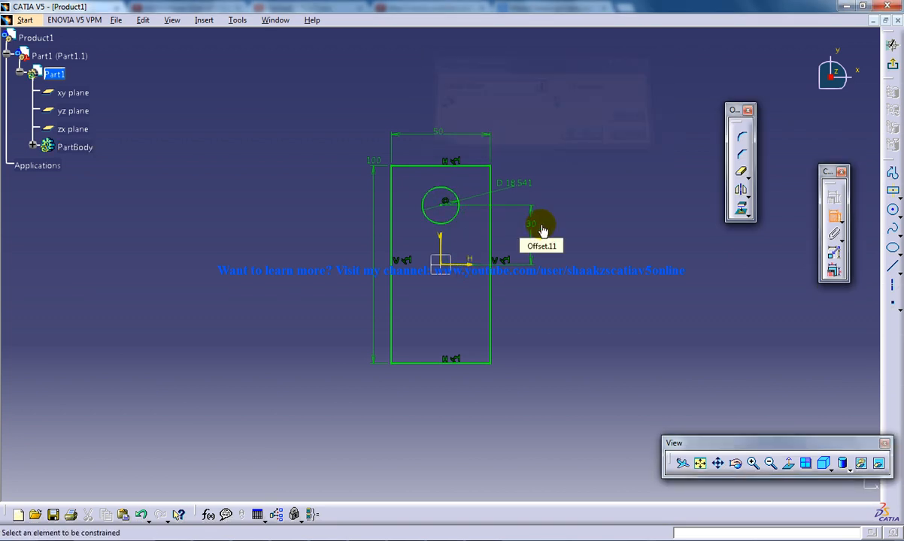
{"action": "left_click", "coordinate": [440, 203]}
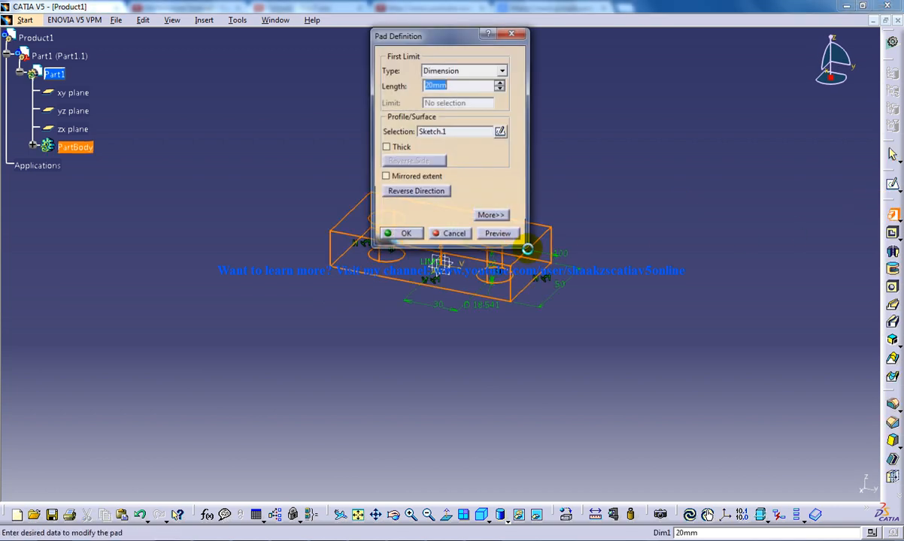
- Pad the sketch 20 mm into a solid block with two holes
{"action": "left_click", "coordinate": [405, 233]}
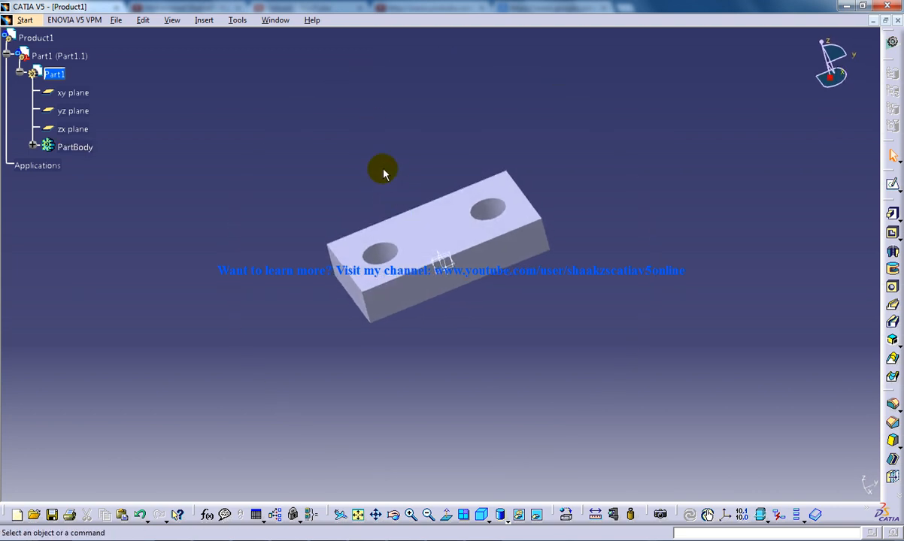
{"action": "mouse_move", "coordinate": [18, 79]}
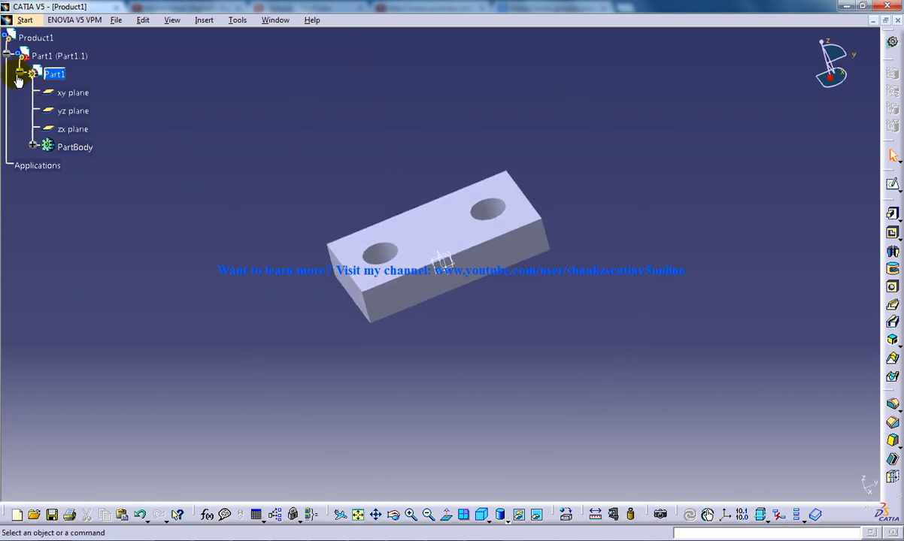
- Insert a new part, Part2, into Product1 and choose to define a new origin
{"action": "left_click", "coordinate": [35, 38]}
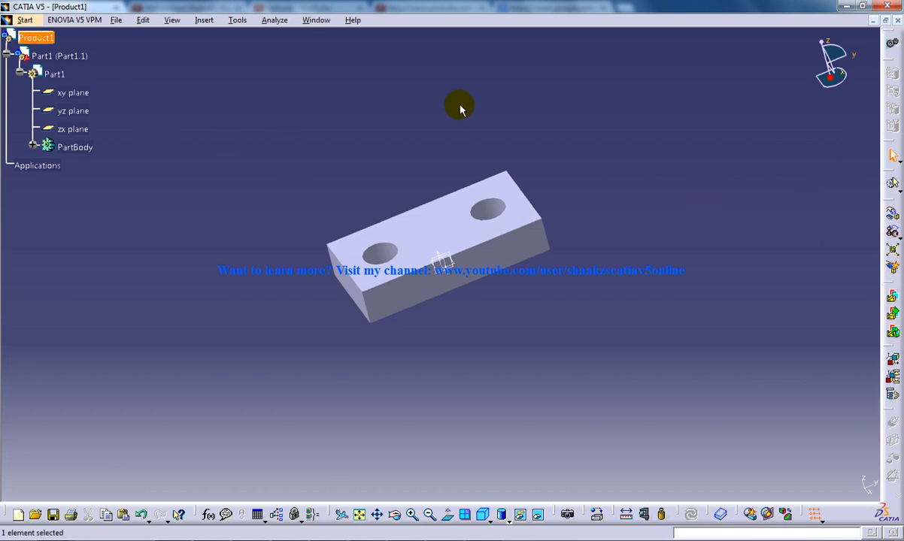
{"action": "left_click", "coordinate": [204, 19]}
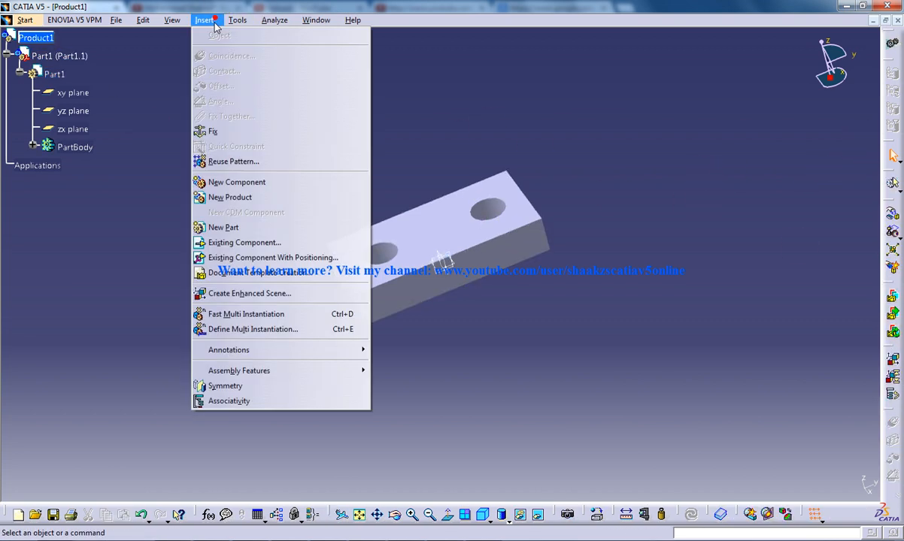
{"action": "left_click", "coordinate": [222, 227]}
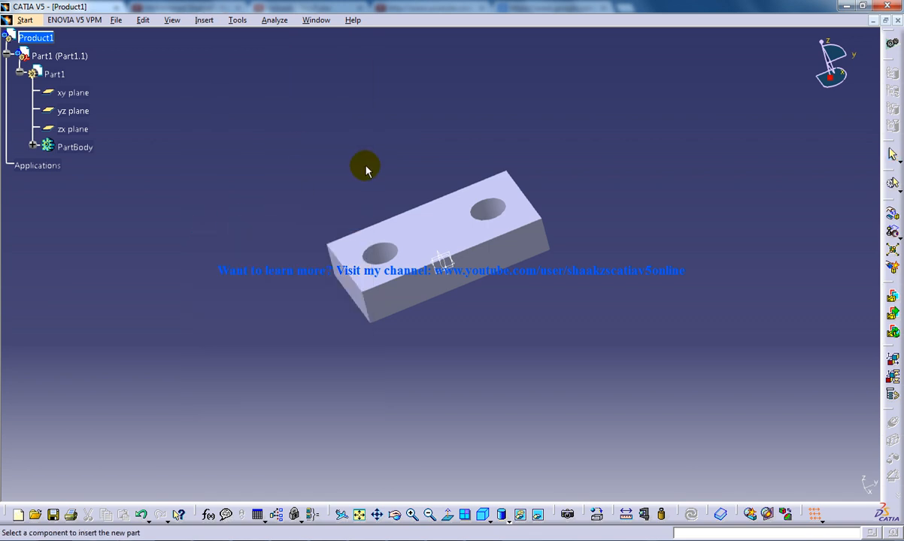
{"action": "mouse_move", "coordinate": [126, 164]}
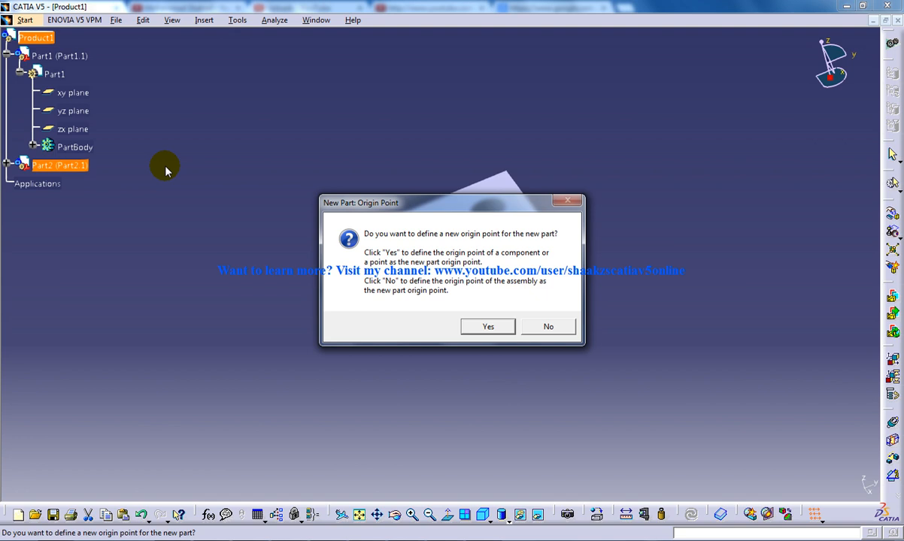
{"action": "left_click", "coordinate": [487, 326]}
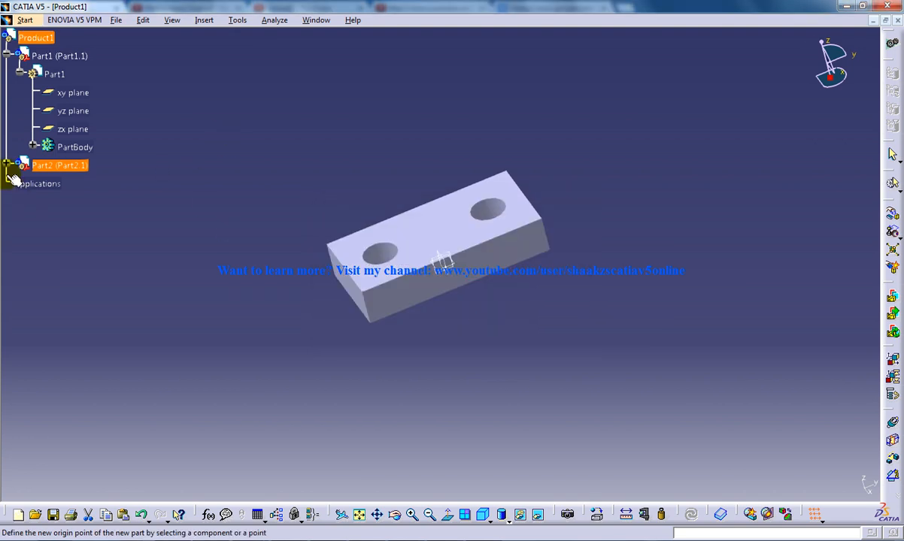
- Set Part2's origin, sketch on the block's top face, project its outline, pad 20 mm
{"action": "left_click", "coordinate": [15, 164]}
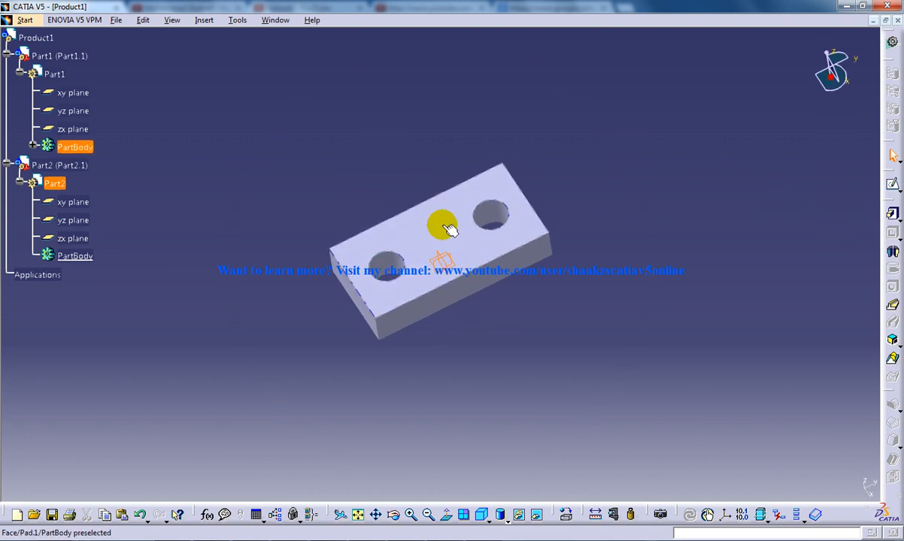
{"action": "left_click", "coordinate": [443, 226]}
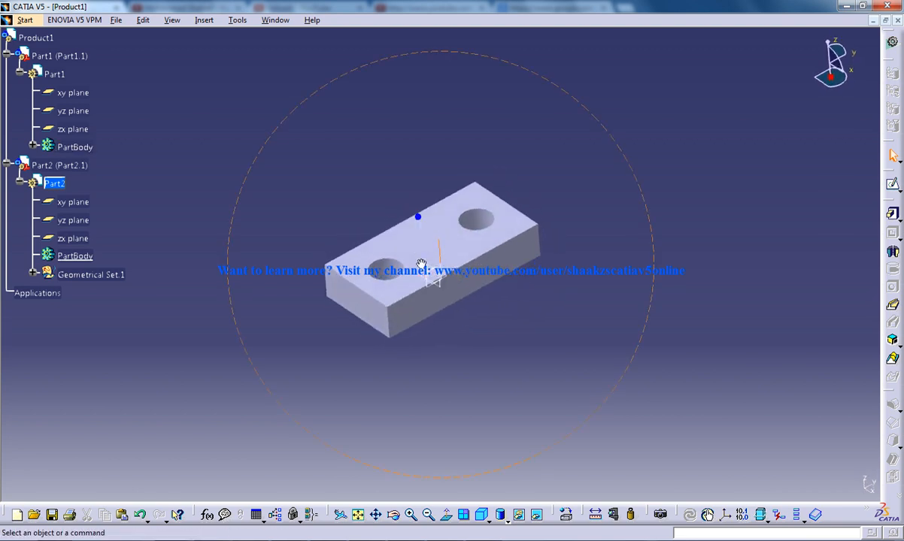
{"action": "mouse_move", "coordinate": [474, 255]}
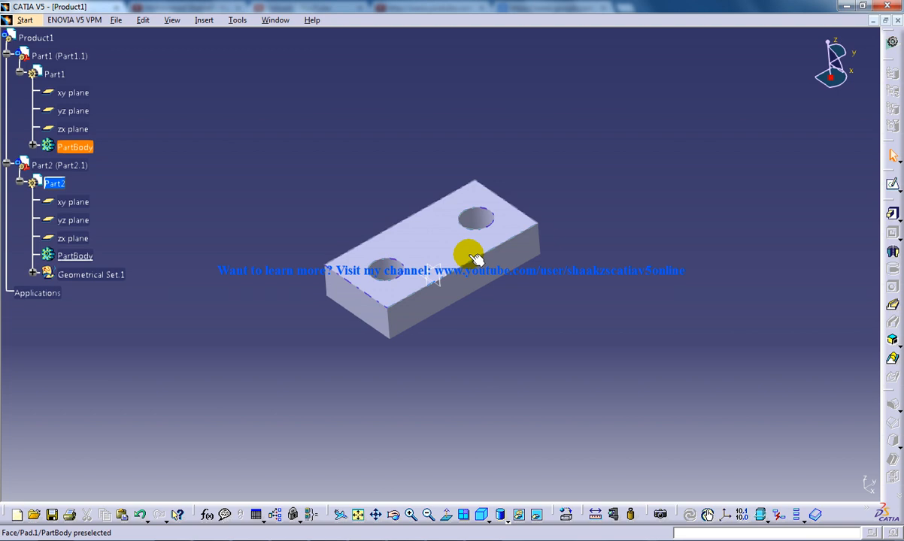
{"action": "left_click", "coordinate": [470, 254]}
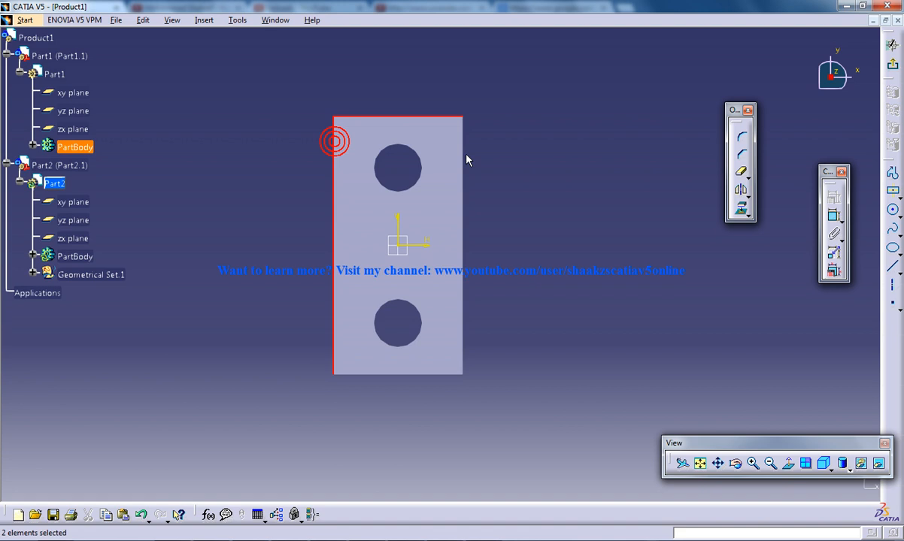
{"action": "left_click", "coordinate": [428, 375]}
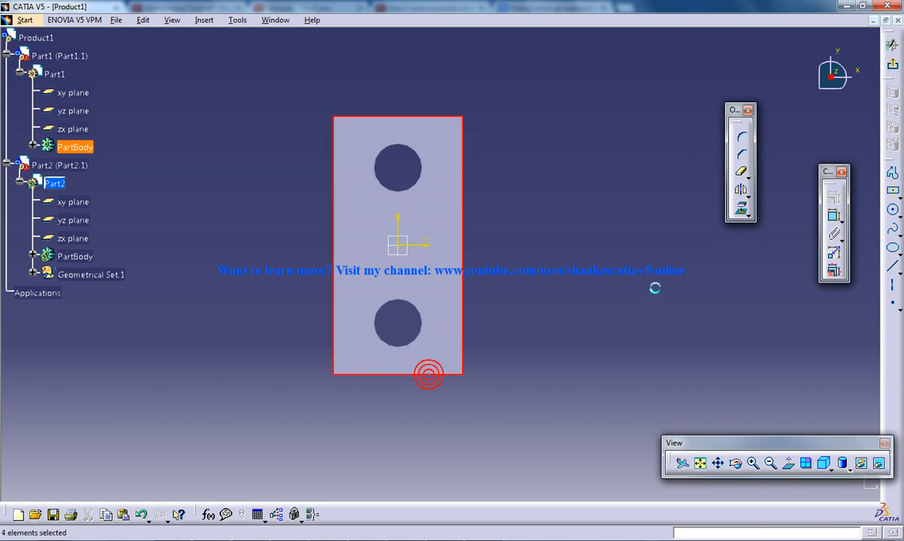
{"action": "mouse_move", "coordinate": [745, 293]}
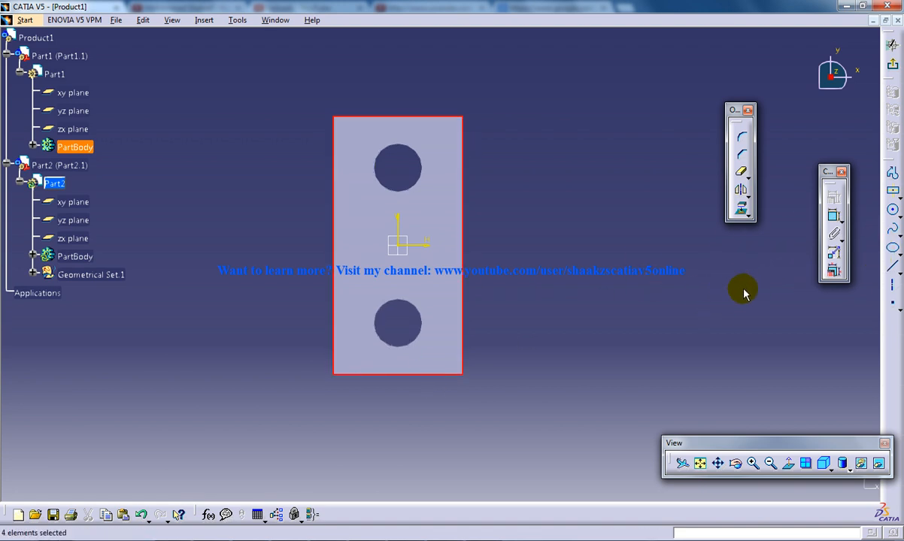
{"action": "mouse_move", "coordinate": [366, 126]}
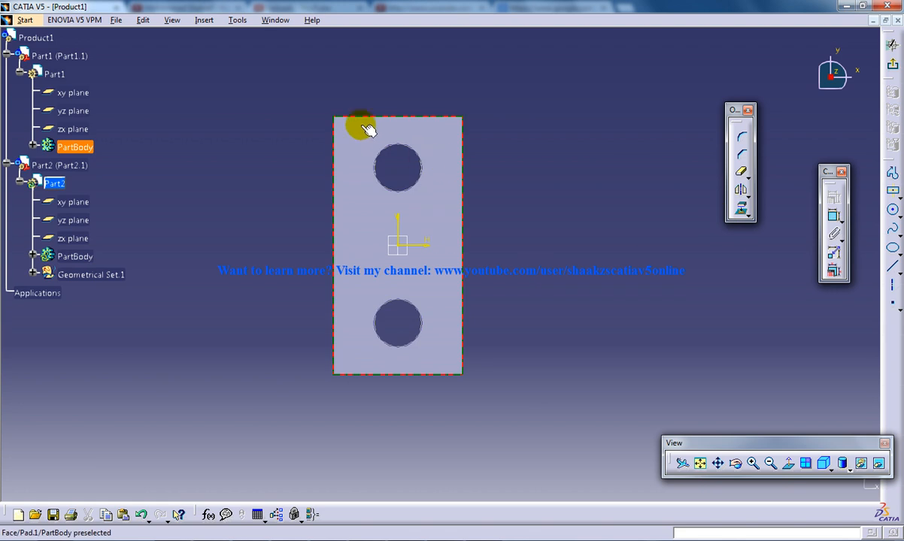
{"action": "mouse_move", "coordinate": [342, 134]}
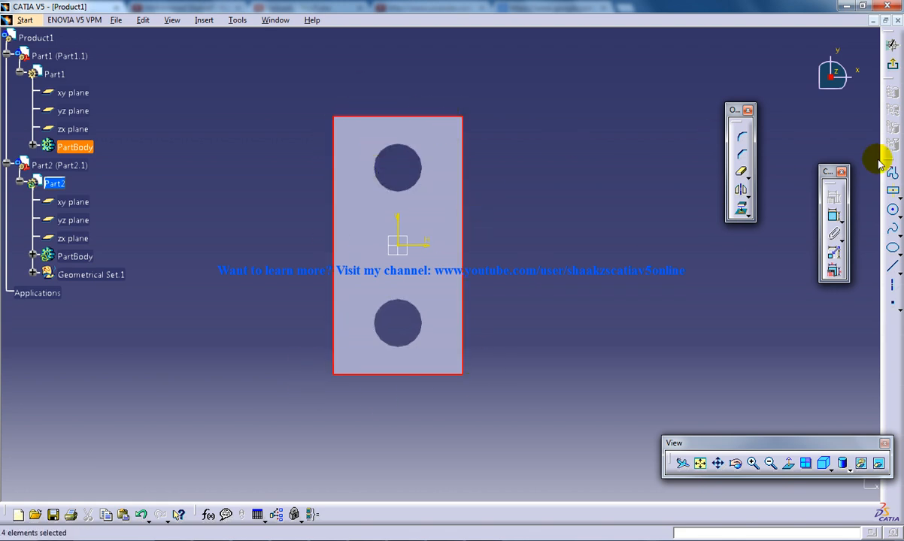
{"action": "mouse_move", "coordinate": [364, 169]}
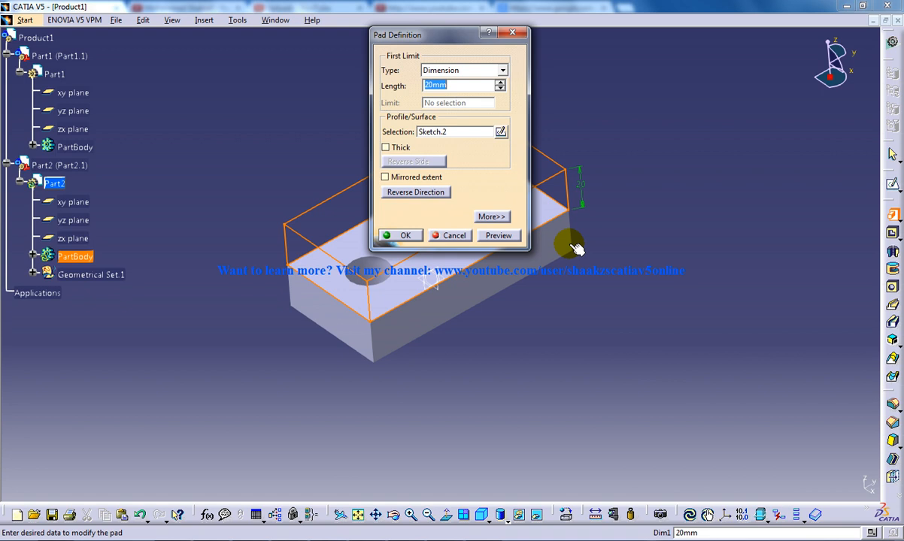
{"action": "left_click", "coordinate": [405, 235]}
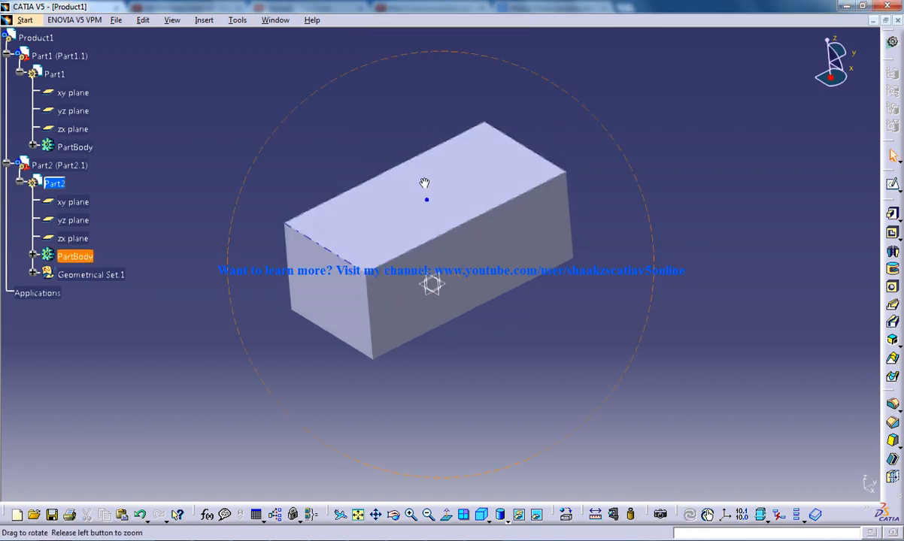
- Start a sketch on the new block's face and project the two hole circles
{"action": "left_click", "coordinate": [425, 185]}
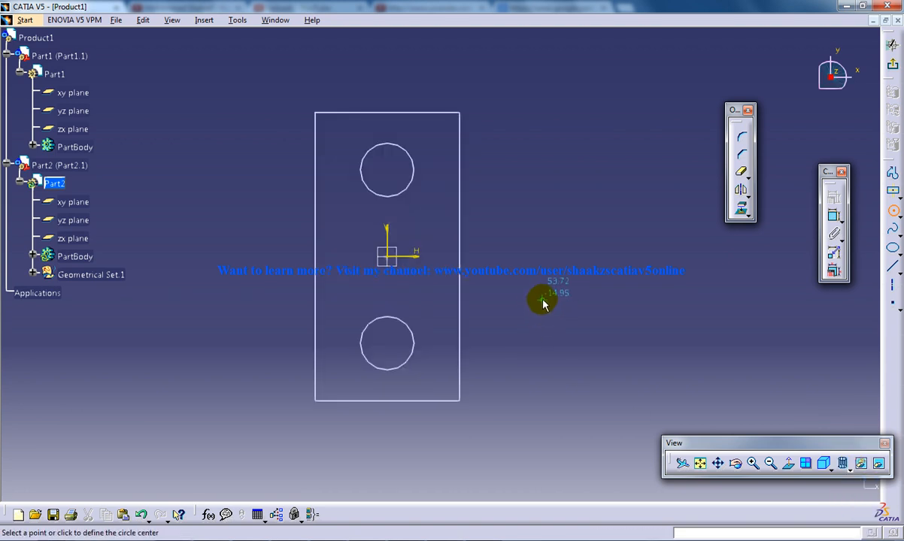
{"action": "mouse_move", "coordinate": [412, 160]}
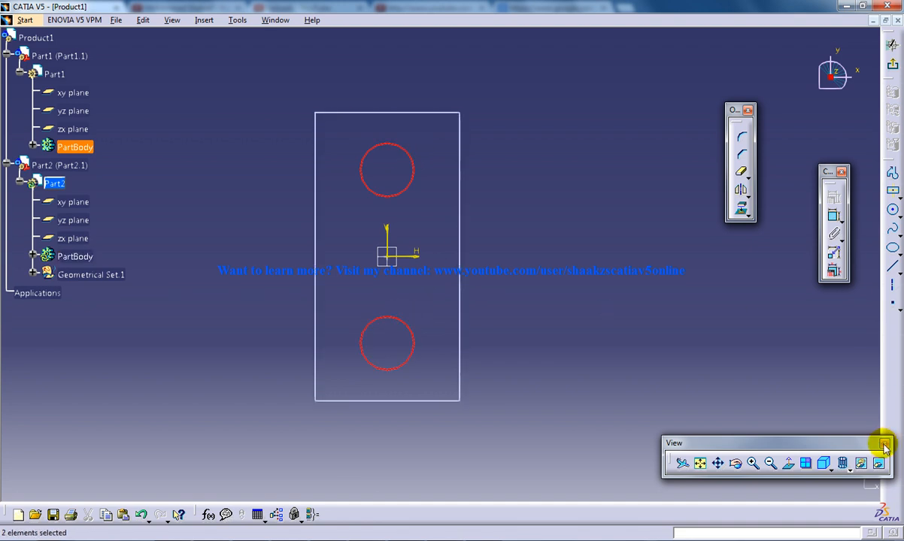
{"action": "left_click", "coordinate": [75, 256]}
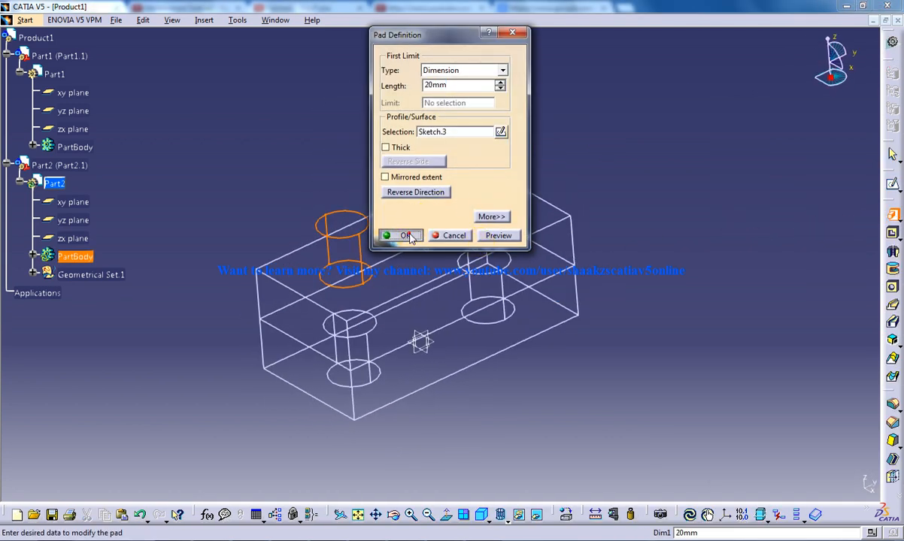
- Pad the two hole circles 20 mm into pins, briefly checking the Edit menu
{"action": "left_click", "coordinate": [401, 236]}
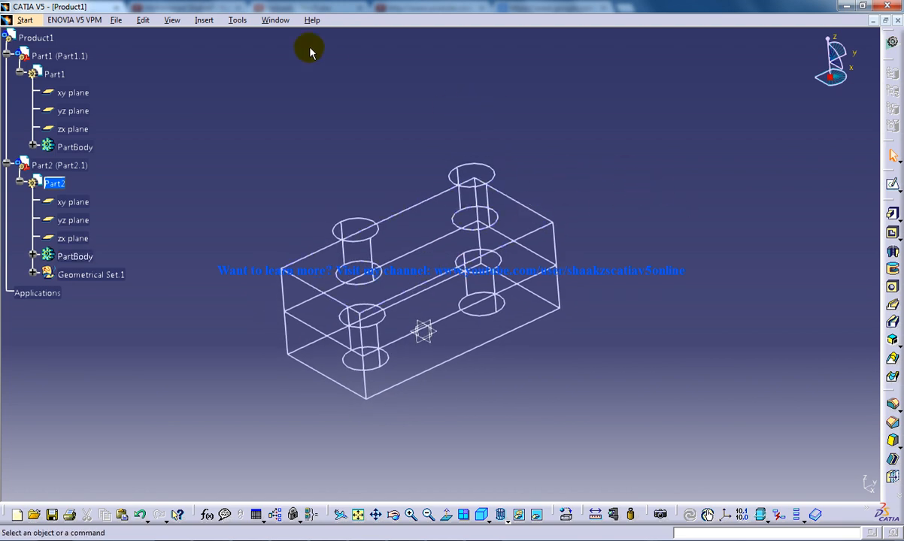
{"action": "mouse_move", "coordinate": [220, 167]}
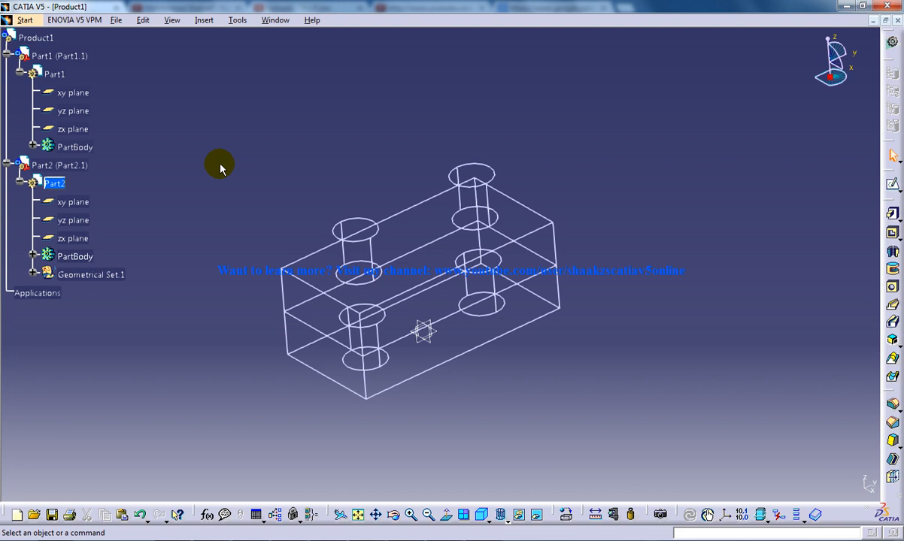
{"action": "left_click", "coordinate": [142, 19]}
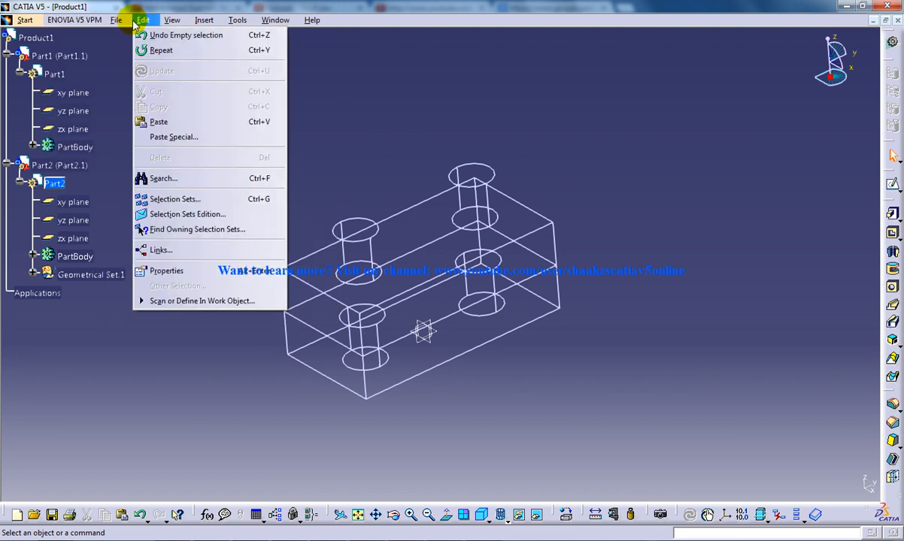
{"action": "mouse_move", "coordinate": [172, 136]}
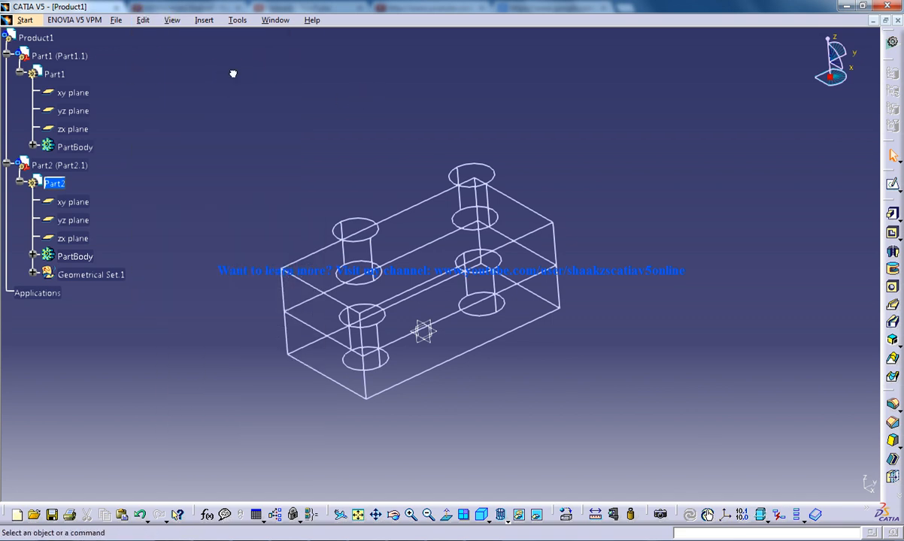
{"action": "left_click", "coordinate": [37, 37]}
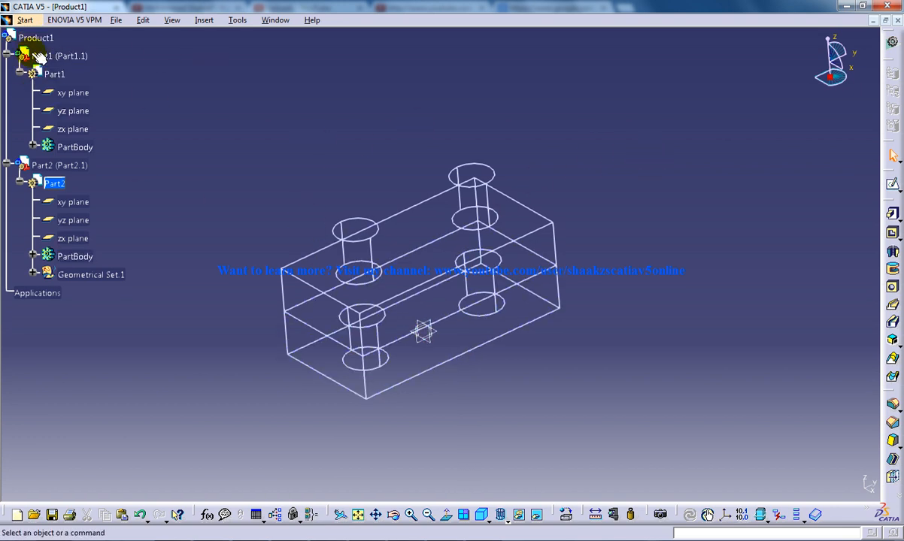
{"action": "mouse_move", "coordinate": [893, 183]}
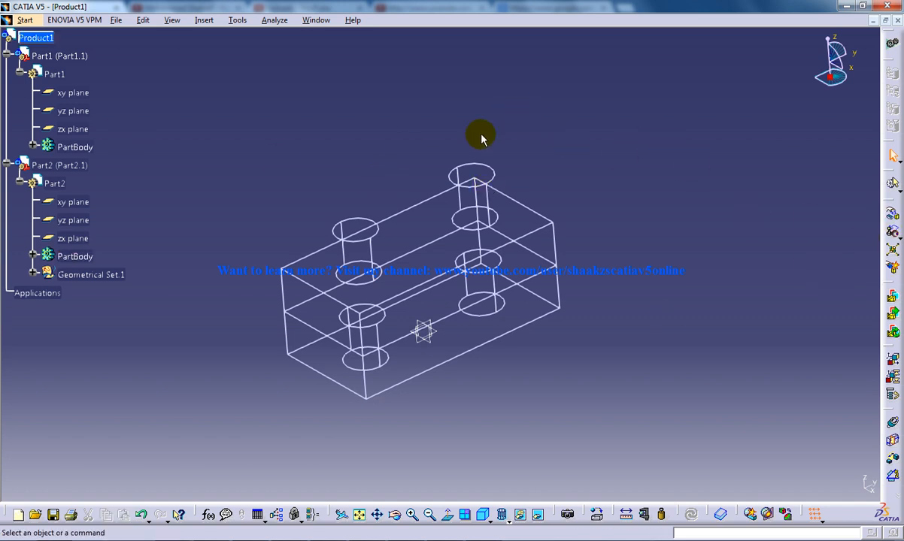
- Drag Part2 upward along Z above the holed block and switch to isometric view
{"action": "left_click", "coordinate": [116, 19]}
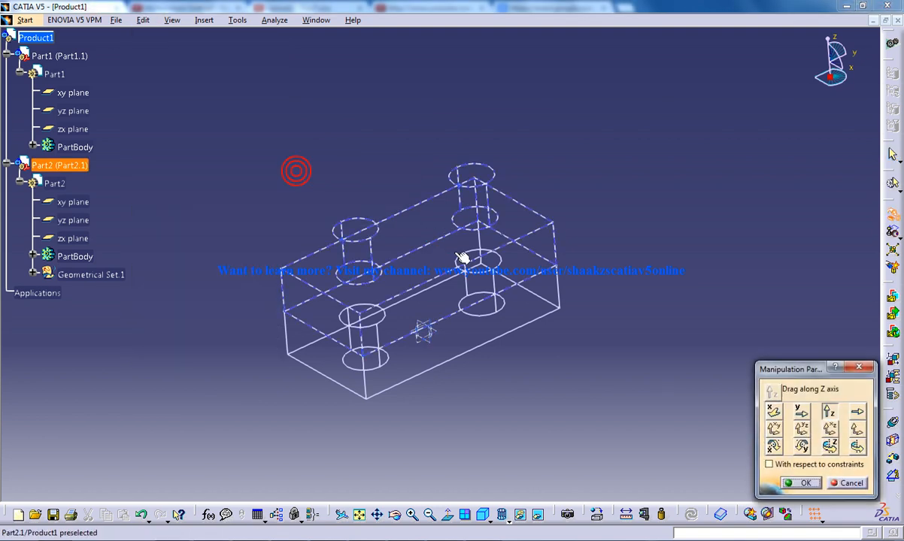
{"action": "left_click_drag", "start_coordinate": [462, 260], "coordinate": [487, 198]}
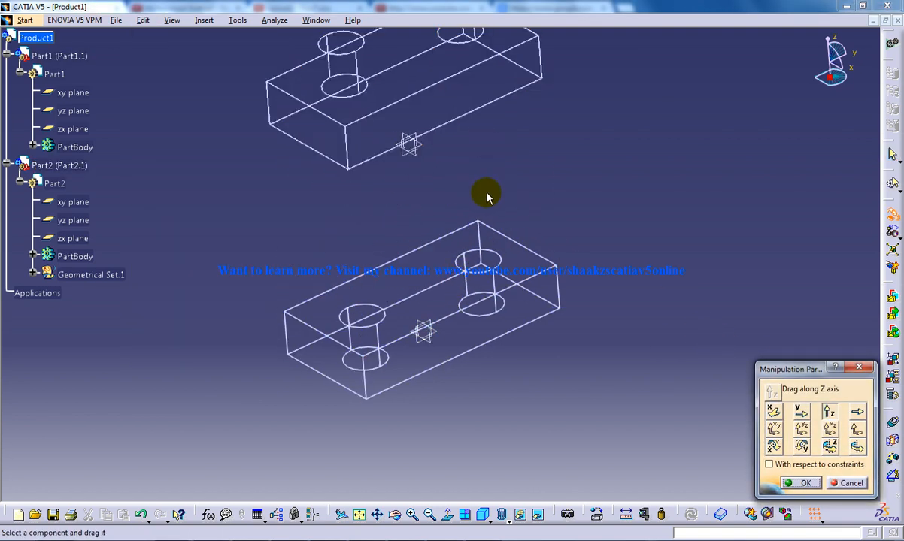
{"action": "left_click", "coordinate": [800, 483]}
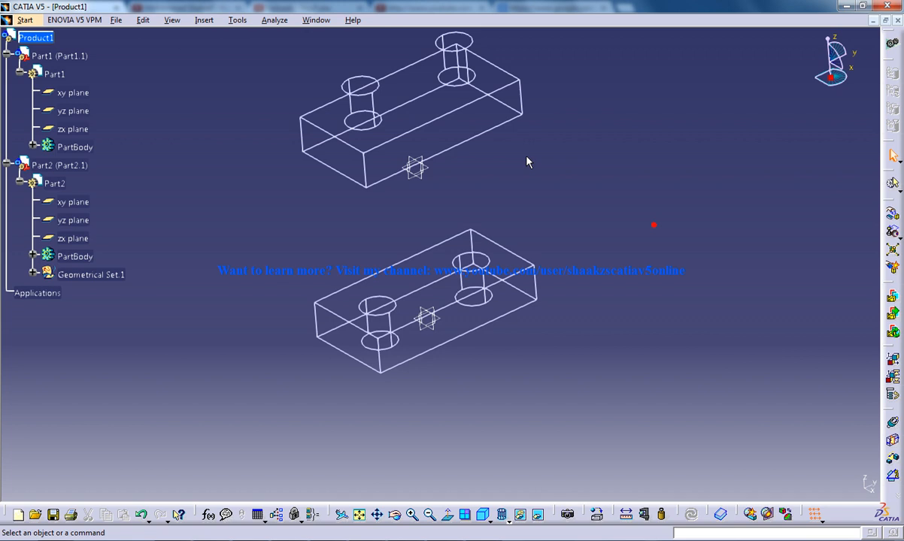
{"action": "left_click", "coordinate": [489, 514]}
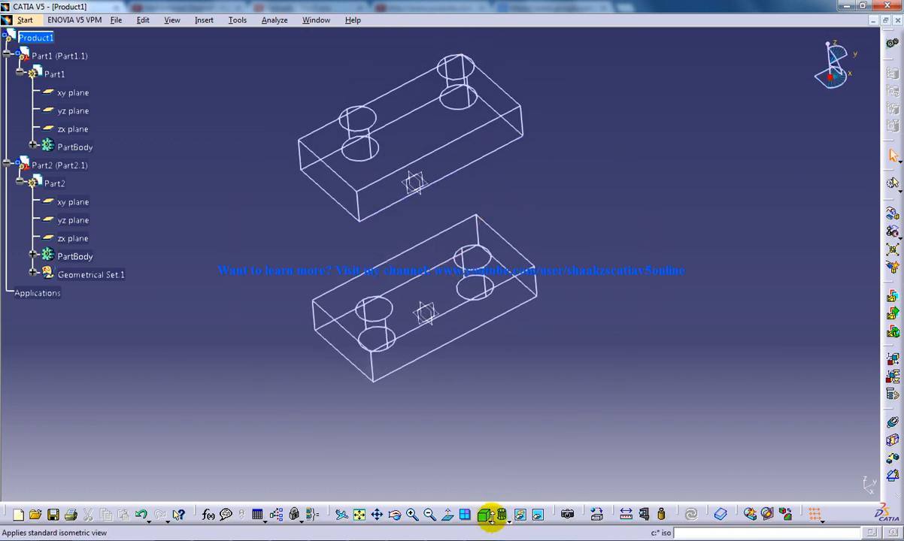
- Switch the view to Shading with Edges so both parts appear as shaded solids
{"action": "left_click", "coordinate": [501, 514]}
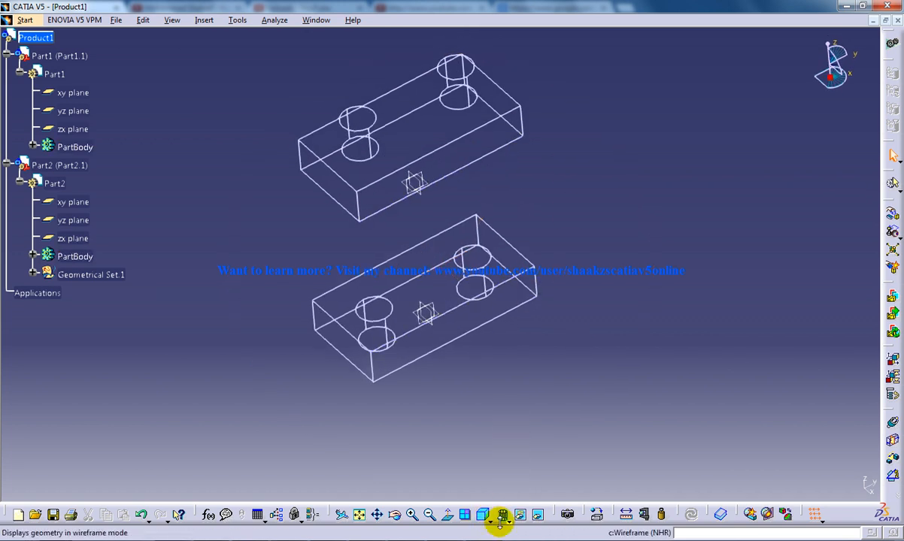
{"action": "left_click", "coordinate": [500, 515]}
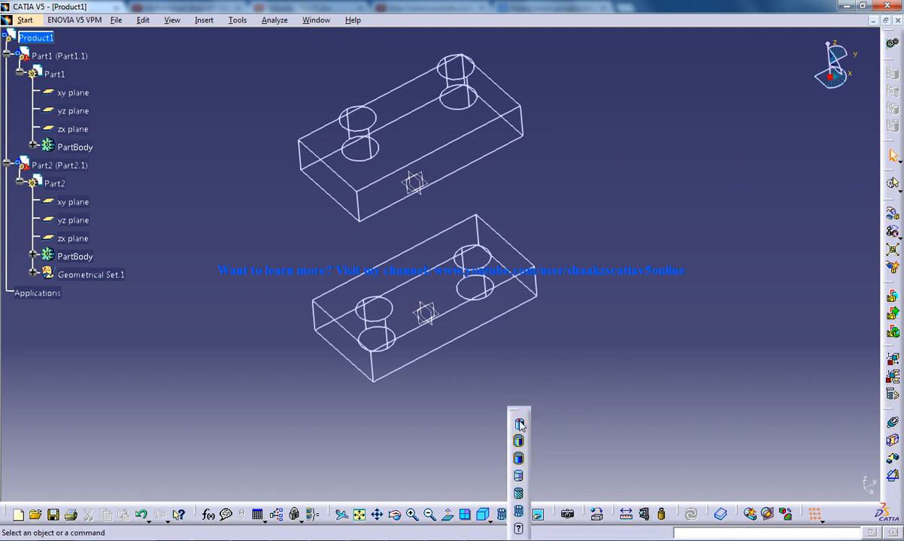
{"action": "left_click", "coordinate": [205, 20]}
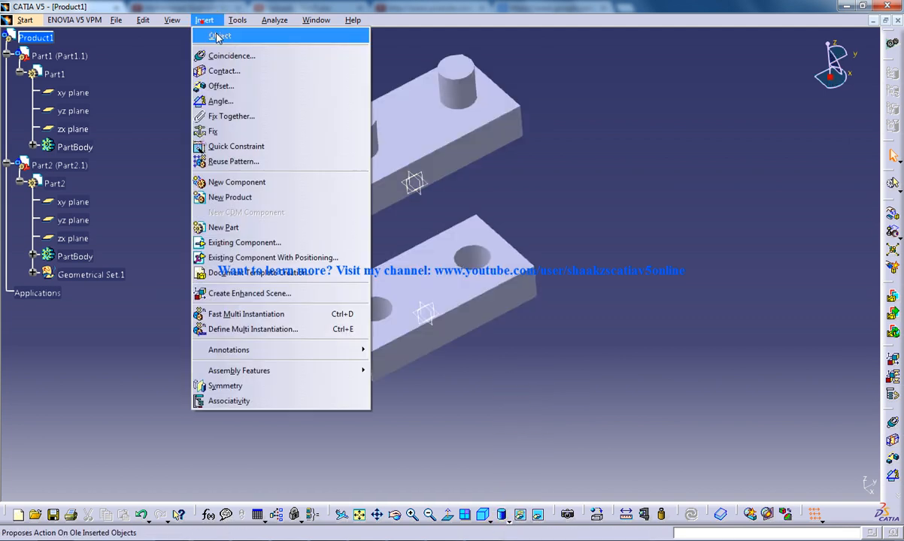
- Add a contact constraint between the pinned part's face and the block, then update the assembly
{"action": "left_click", "coordinate": [231, 55]}
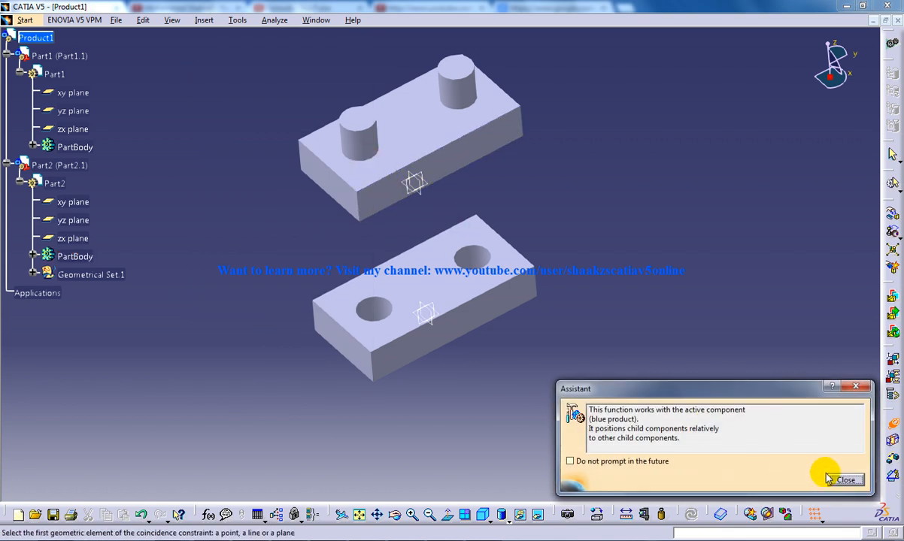
{"action": "left_click", "coordinate": [205, 19]}
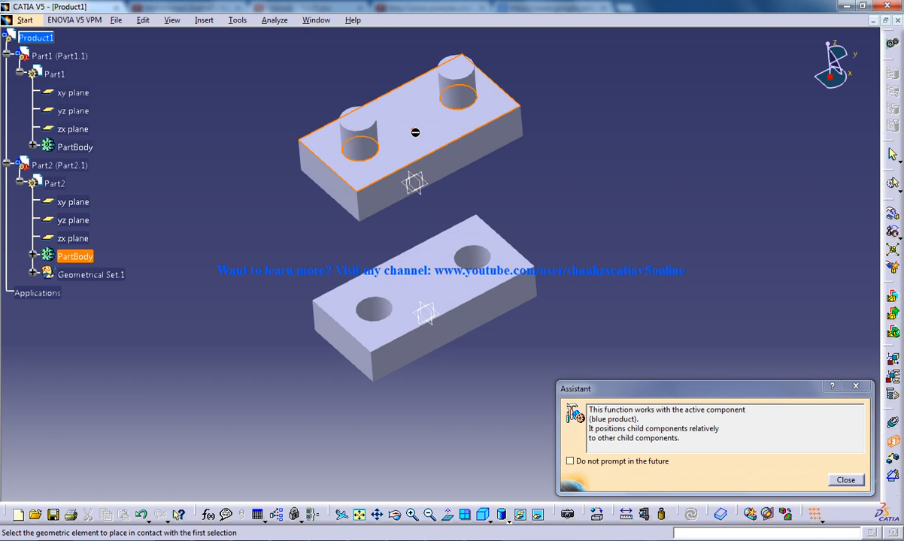
{"action": "left_click", "coordinate": [845, 479]}
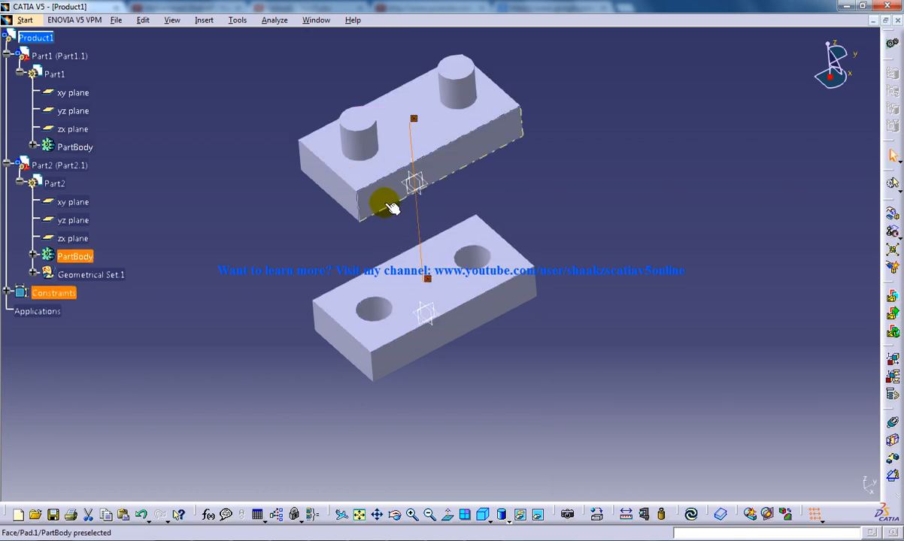
{"action": "left_click", "coordinate": [143, 19]}
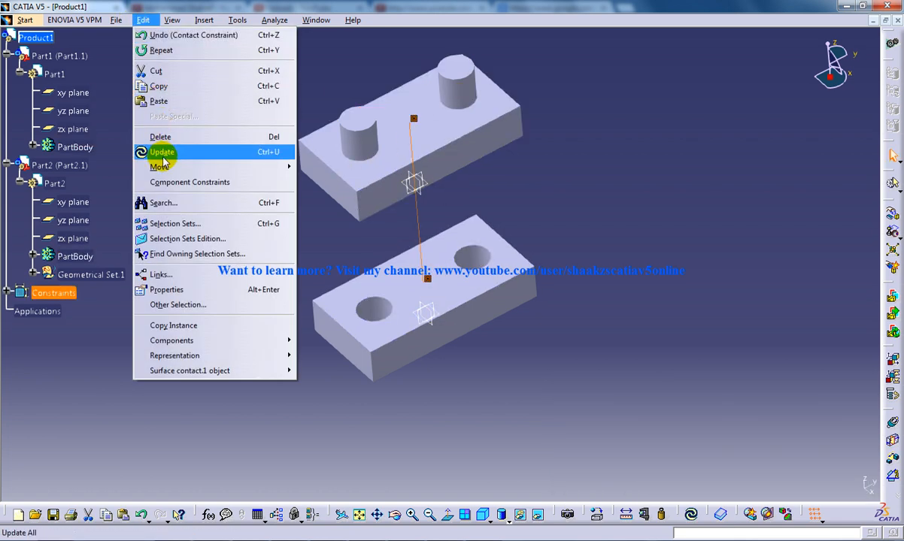
{"action": "left_click", "coordinate": [161, 152]}
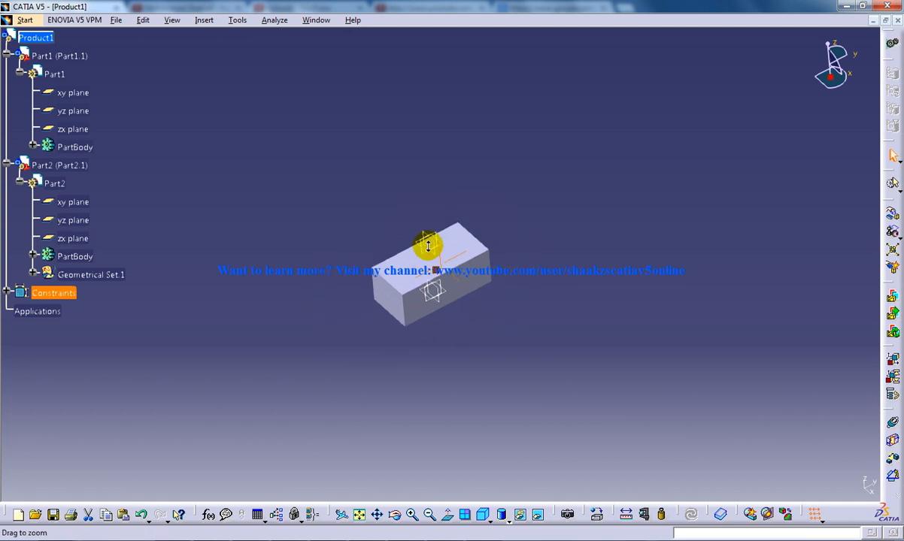